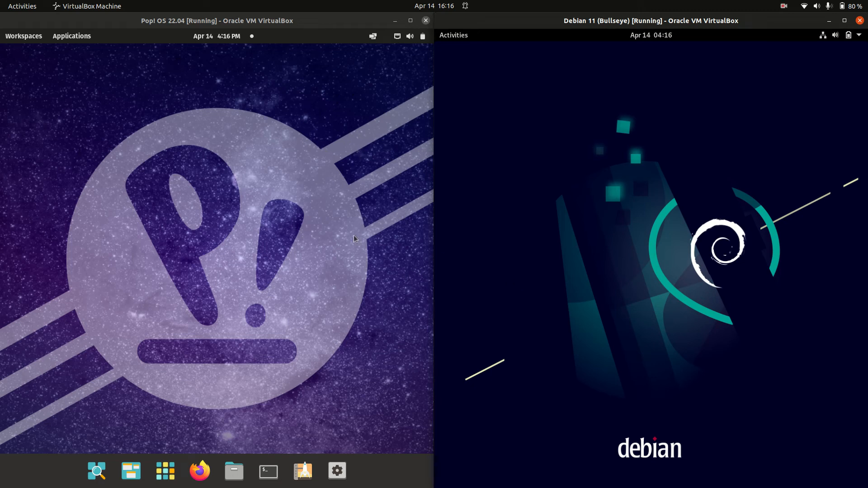
mouse_move(231, 155)
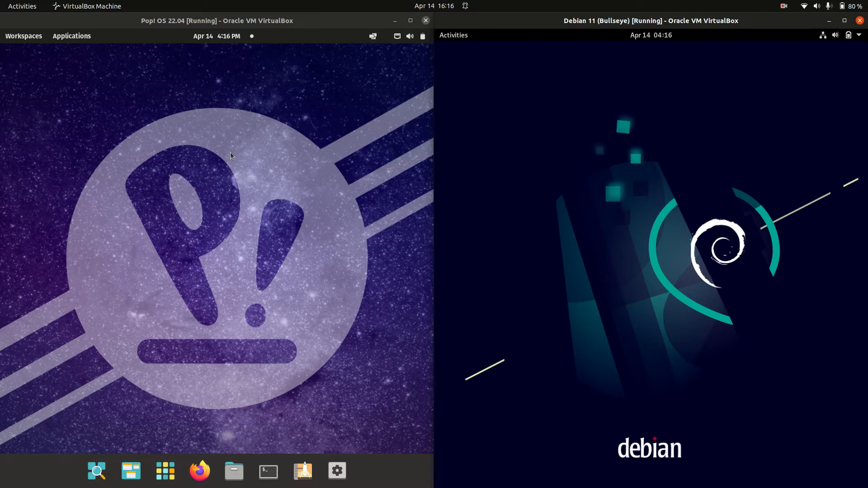
mouse_move(574, 108)
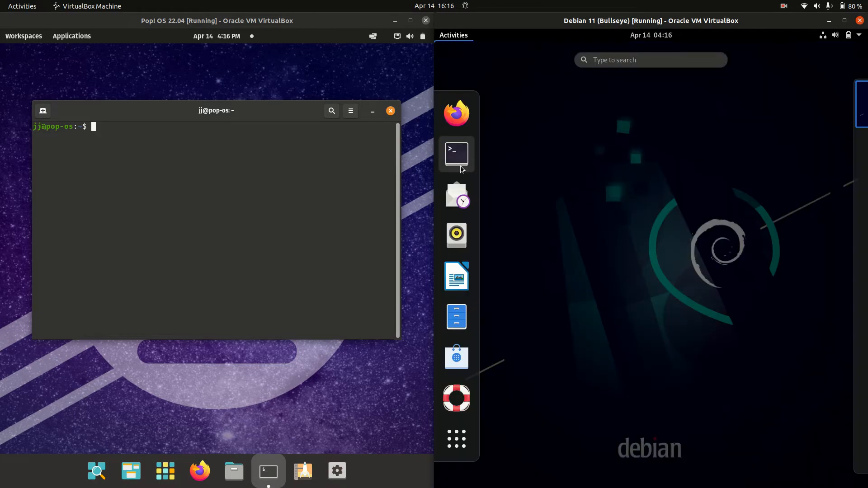
Launch a terminal in the Debian machine to run htop alongside Pop!_OS
click(456, 153)
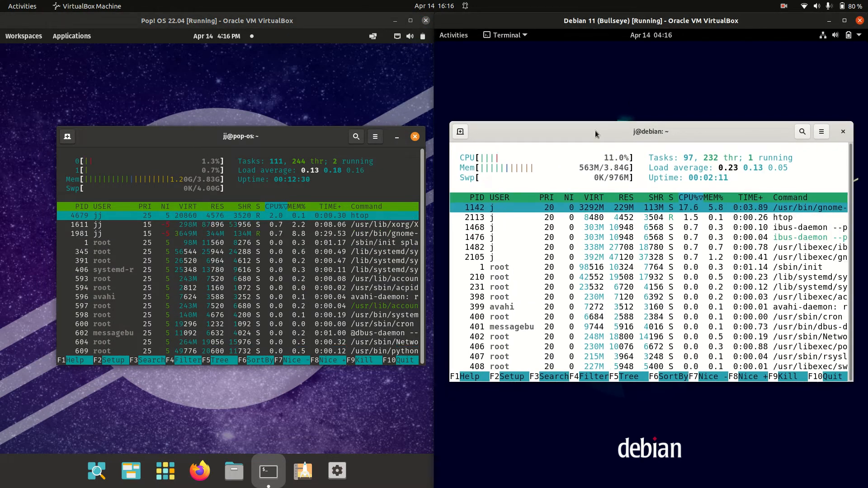
click(453, 35)
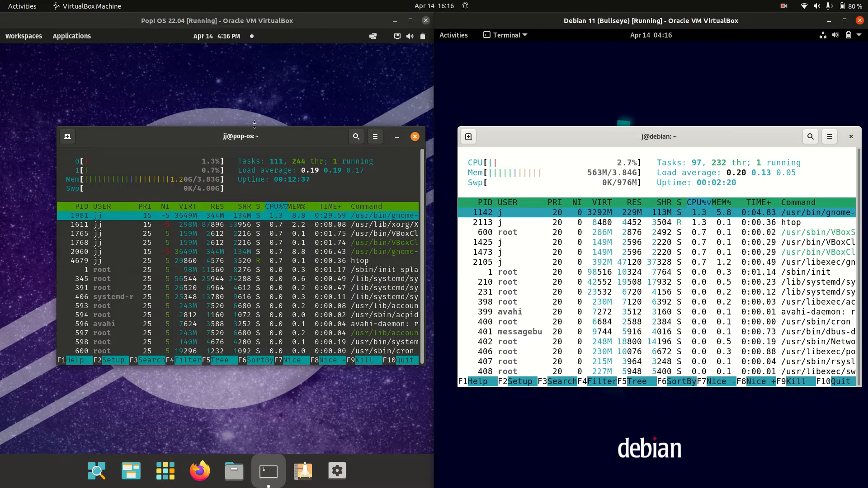
click(72, 35)
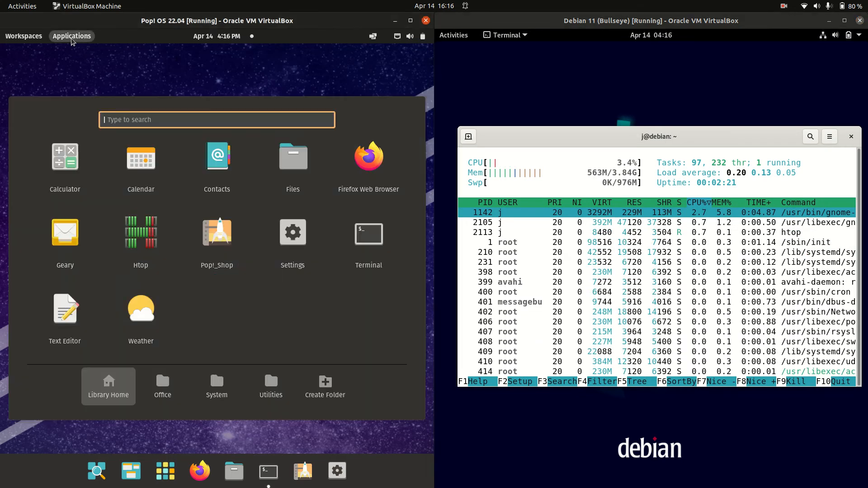
click(23, 35)
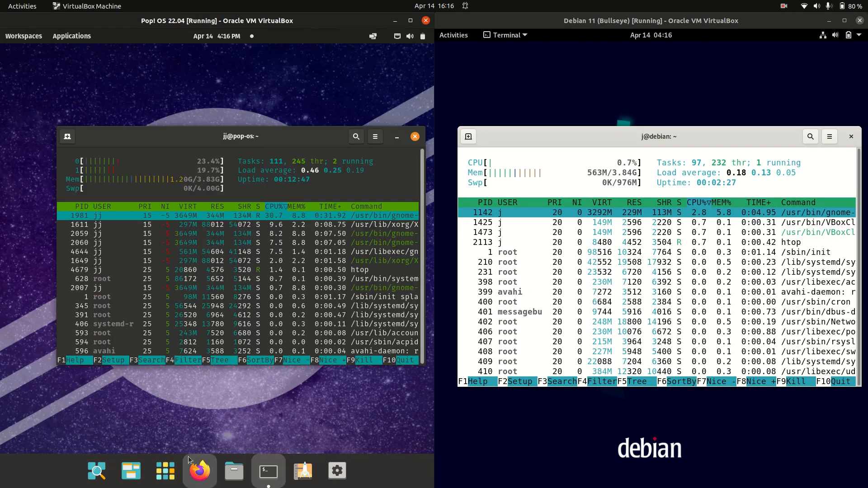
click(165, 472)
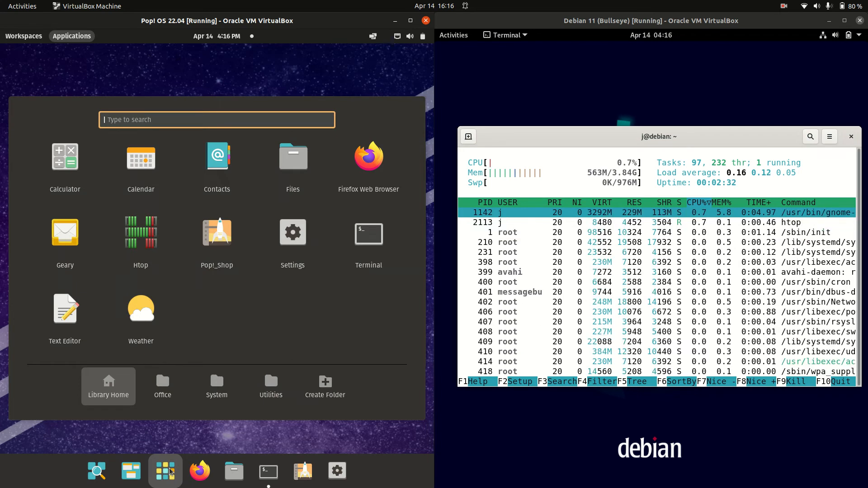
click(268, 471)
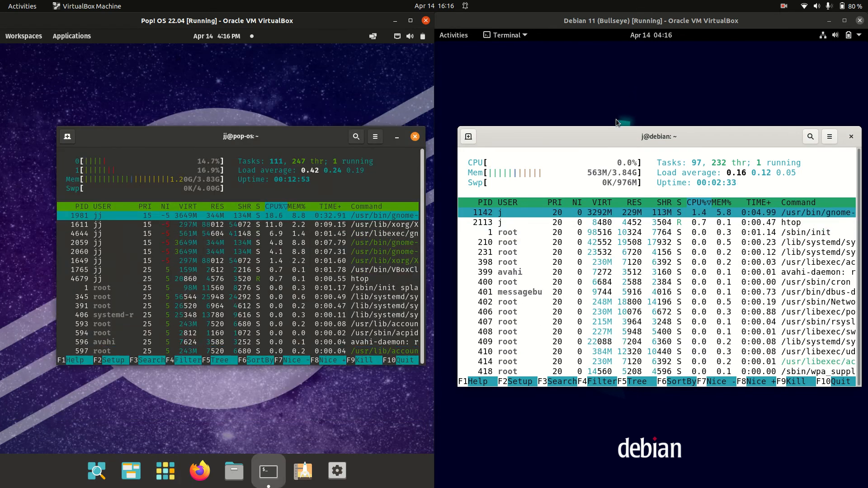